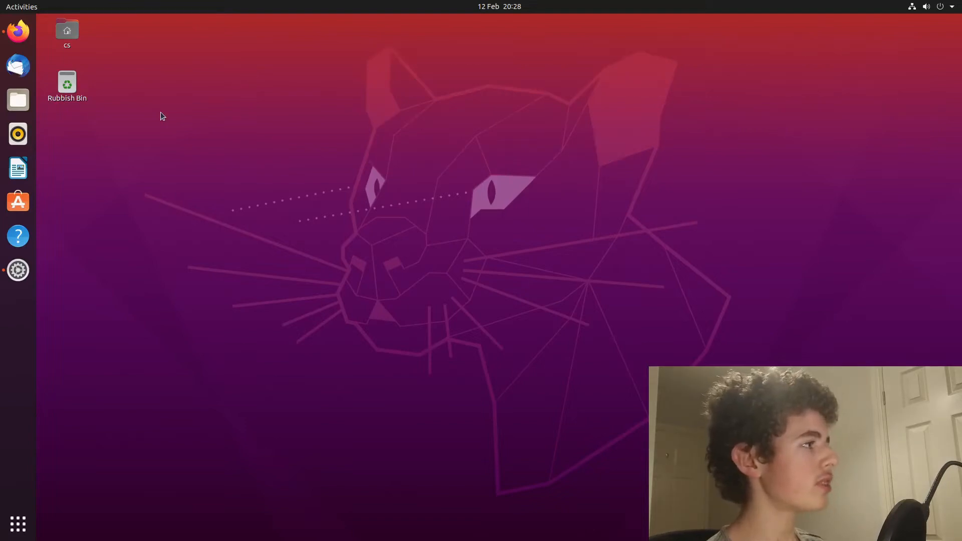
mouse_move(73, 190)
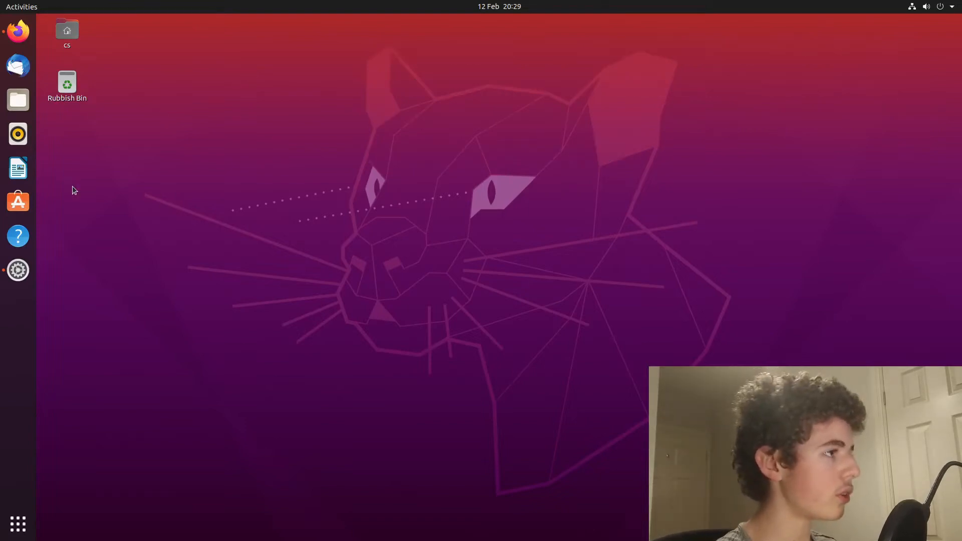
Search the Ubuntu applications for "term" to find the Terminal app.
type("term")
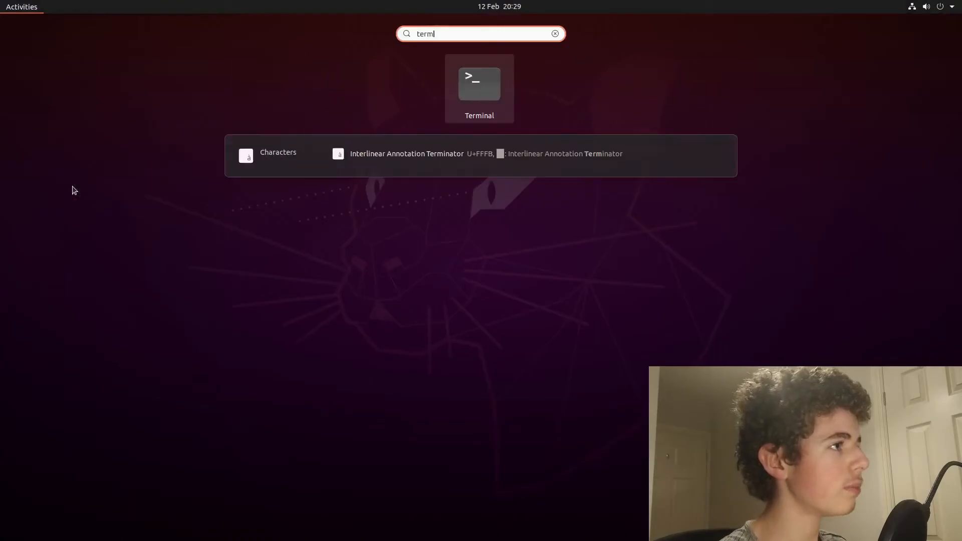
Install the python3-pip package with sudo apt install python3-pip.
left_click(479, 83)
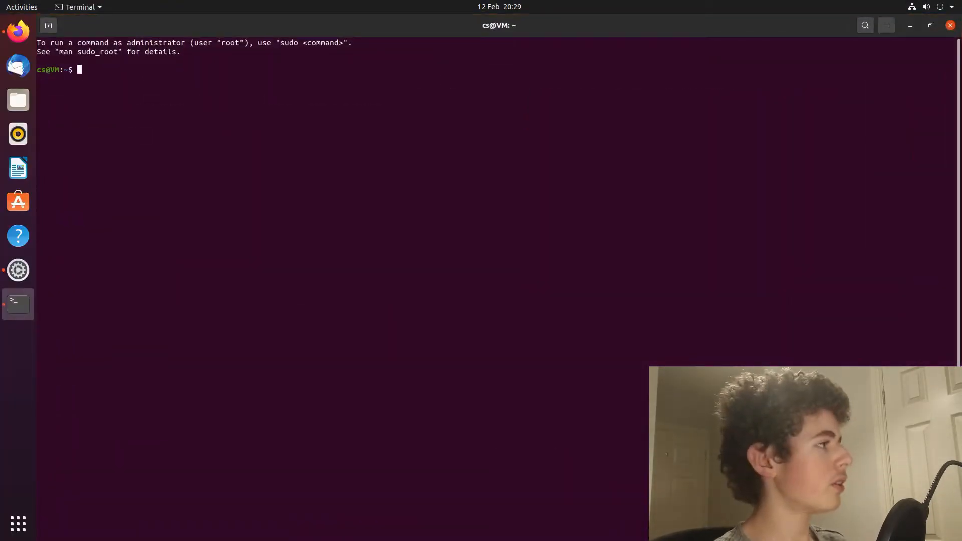
type("sudo")
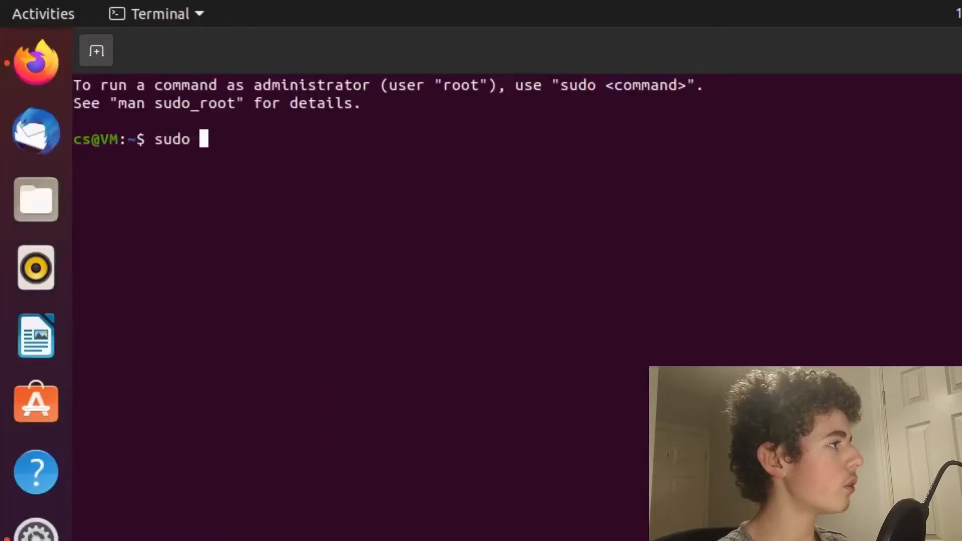
type("apt install")
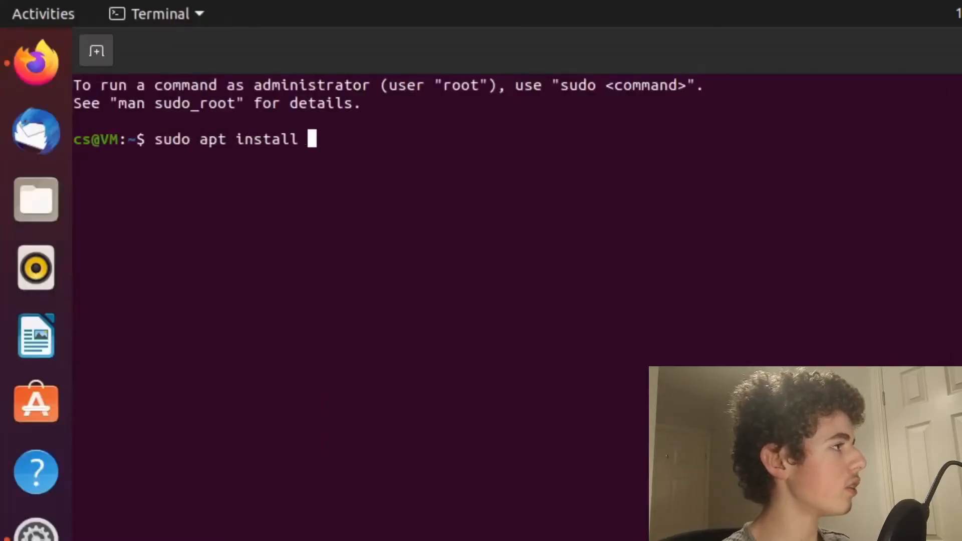
type("py")
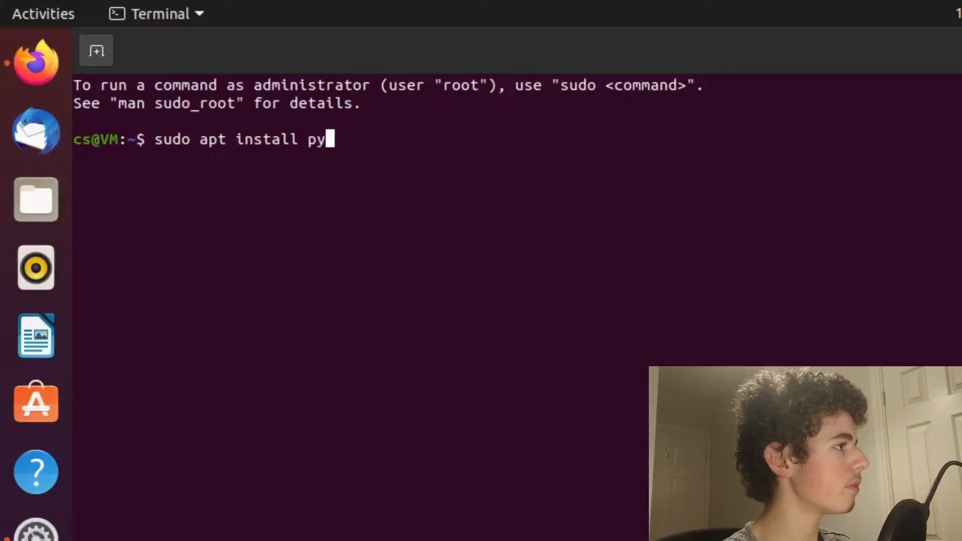
type("thon3-pip")
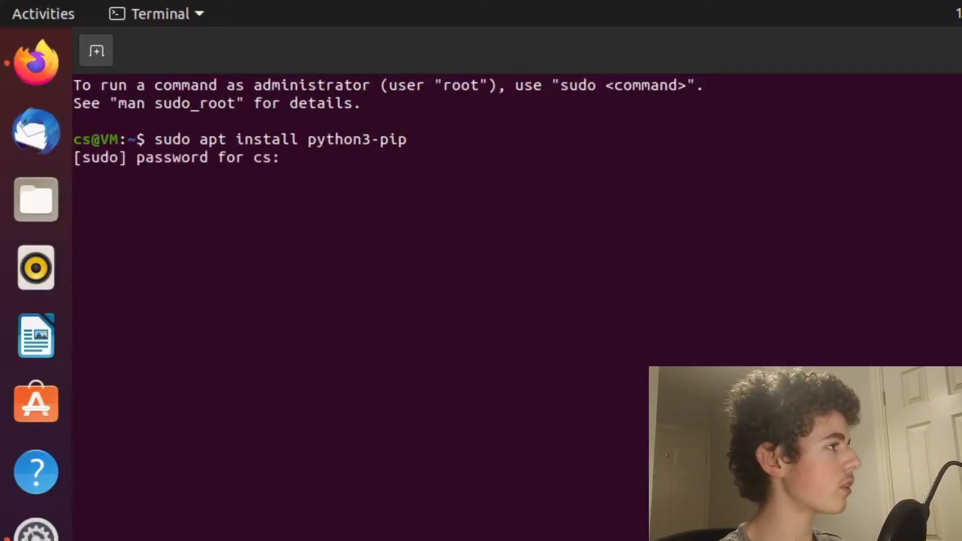
key("Return")
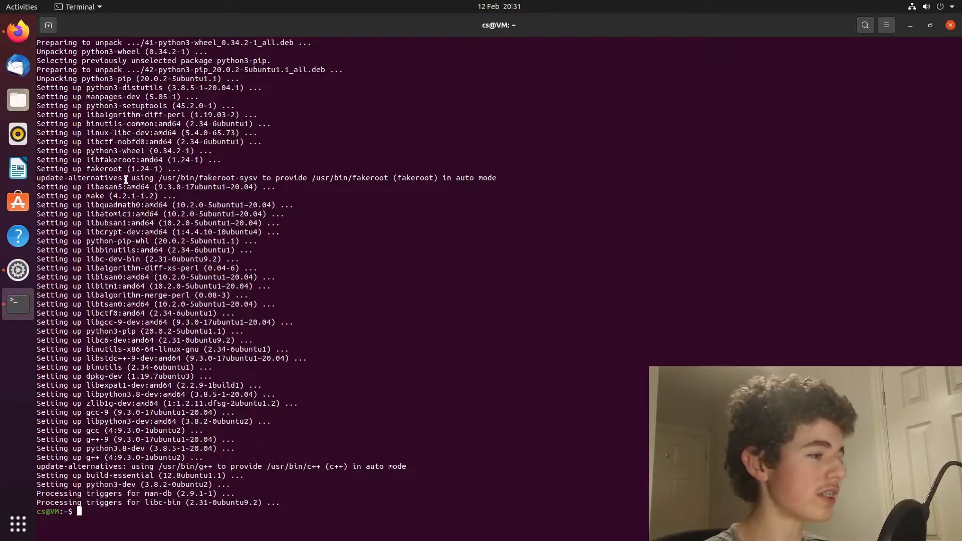
Install the kivy and buildozer packages with pip3.
type("pip3")
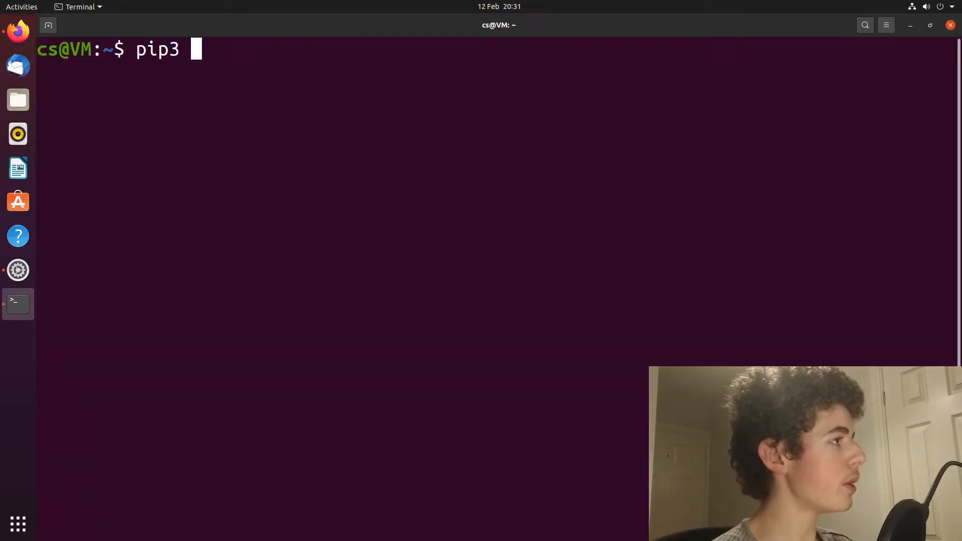
type("install kivy")
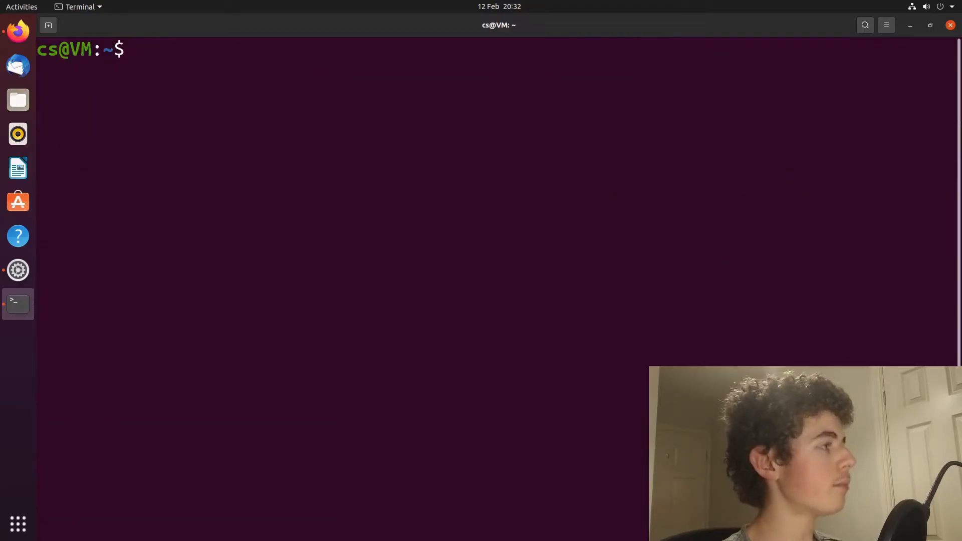
type("pip3")
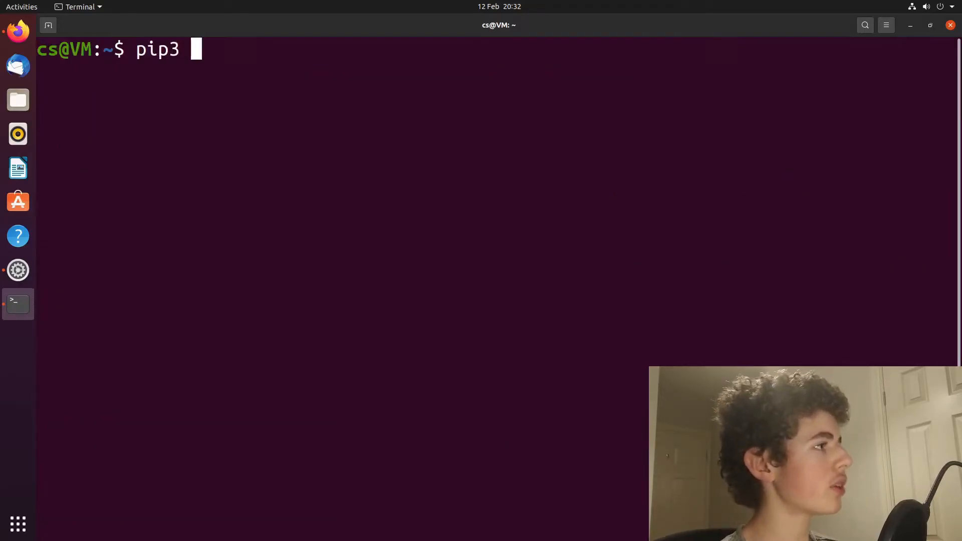
type("install buildozer")
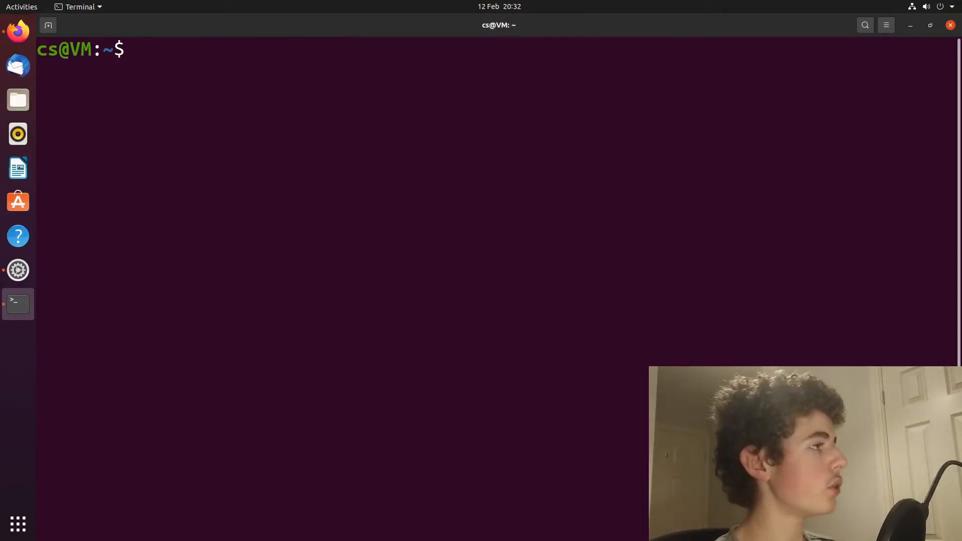
Run sudo apt update and install git, zip, unzip, openjdk-8-jdk and other Buildozer dependencies.
type("sudo")
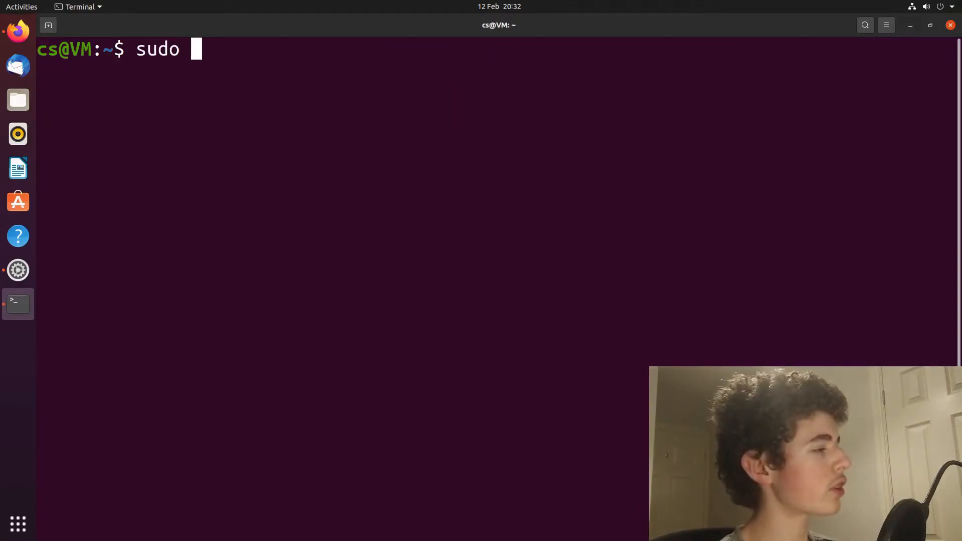
type("apt update")
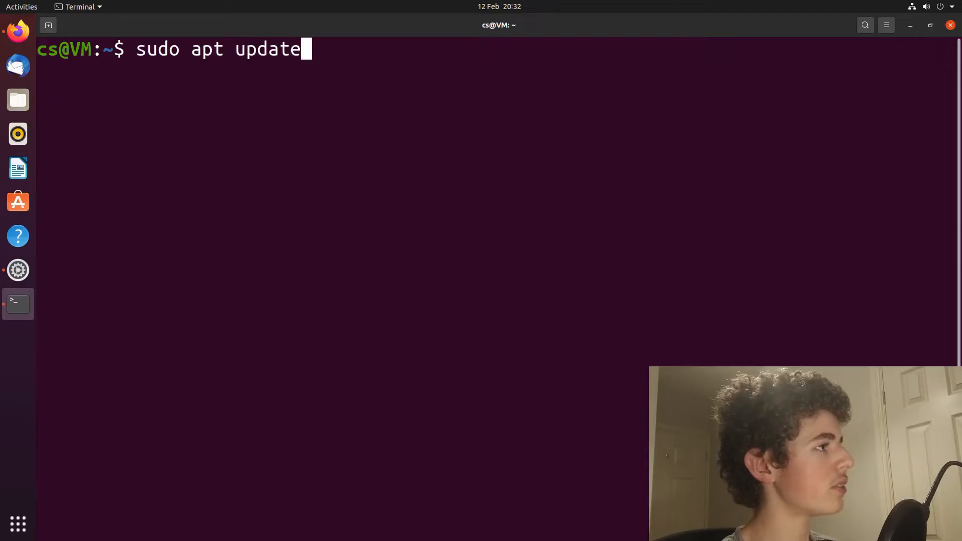
key("Return")
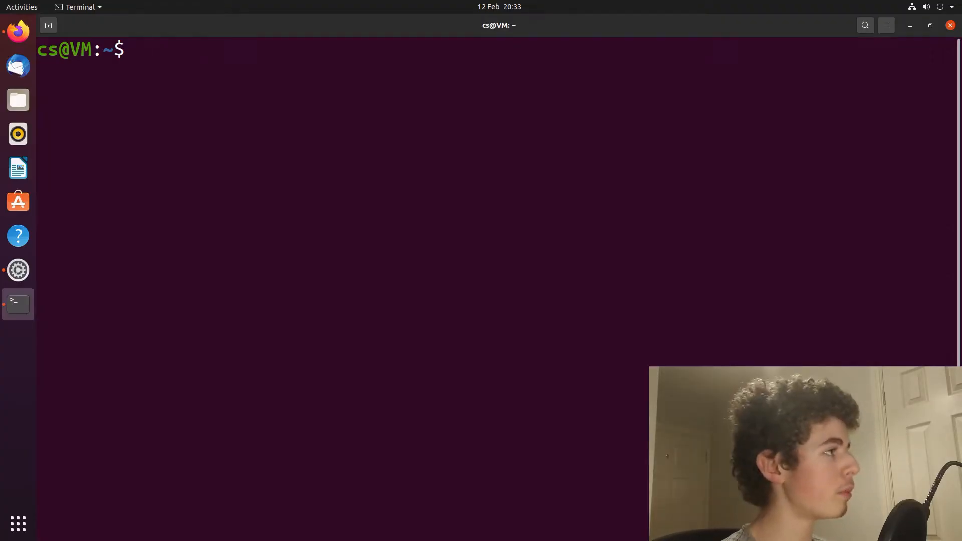
type("sudo apt install -y git zip unzip openjdk-8-jdk python3-pip autoconf libtool pkg-config zlib1g-dev libncurses5-dev libncursesw5-dev libtinfo5 cmake libffi-dev libssl-dev")
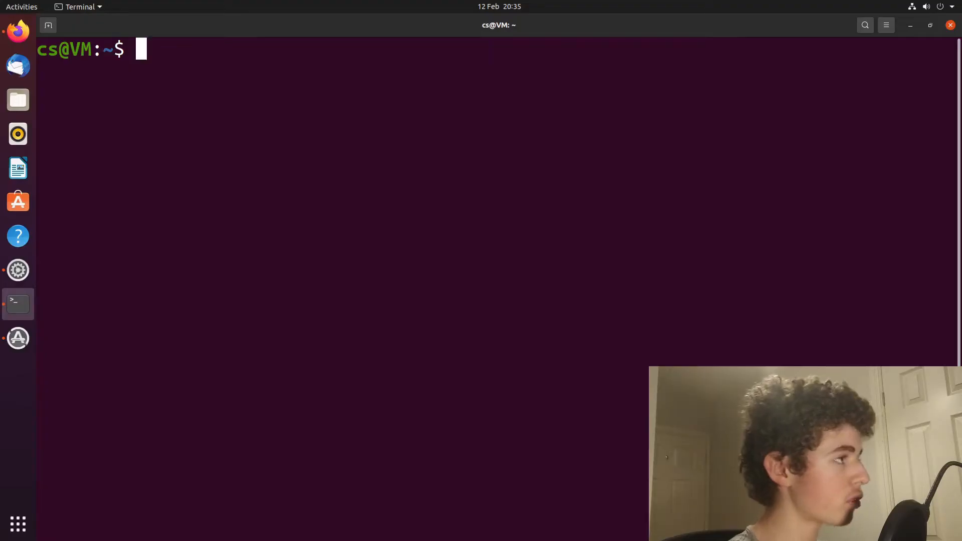
Install Cython==0.29.19 with pip3 and add ~/.local/bin/ to PATH.
type("pip3 install  Cython==0.29.19")
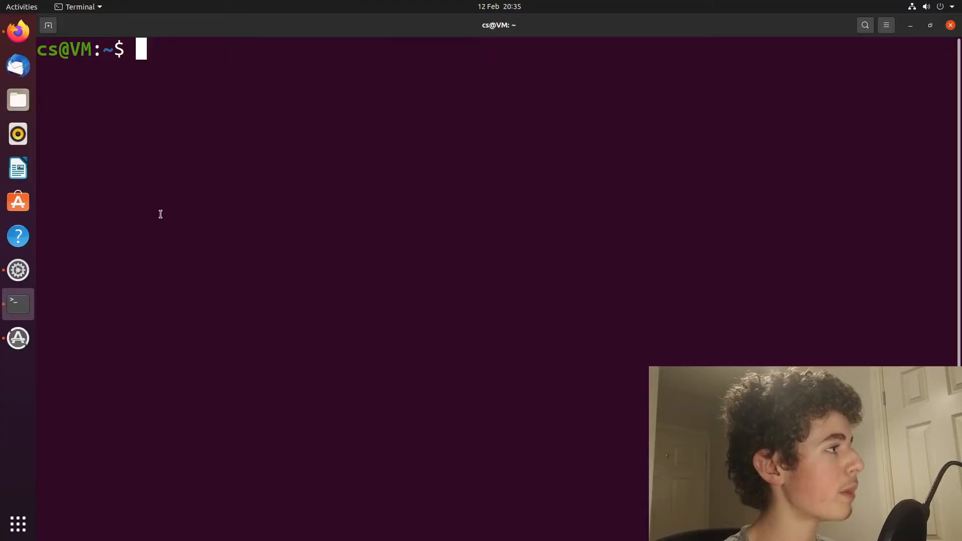
type("export PATH=$PATH:~/.local/bin/")
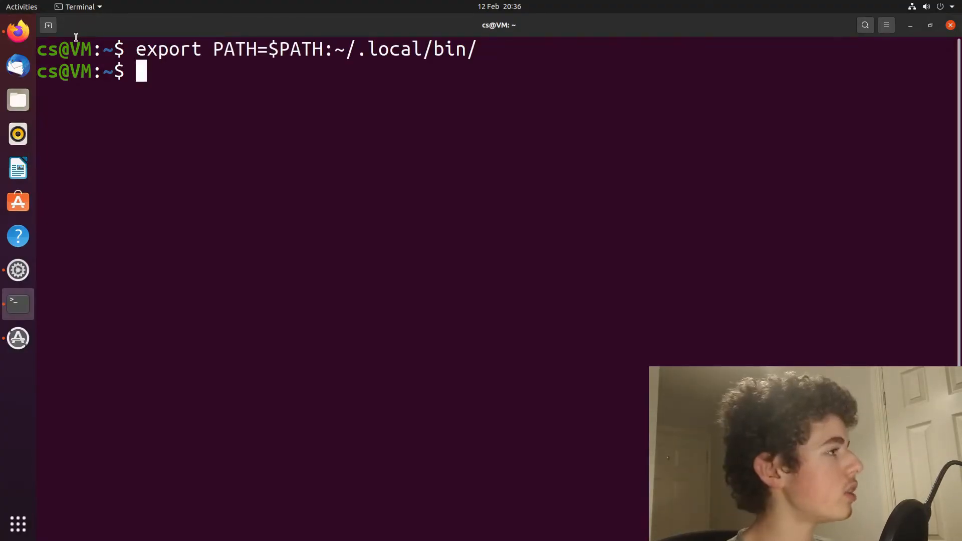
left_click(18, 99)
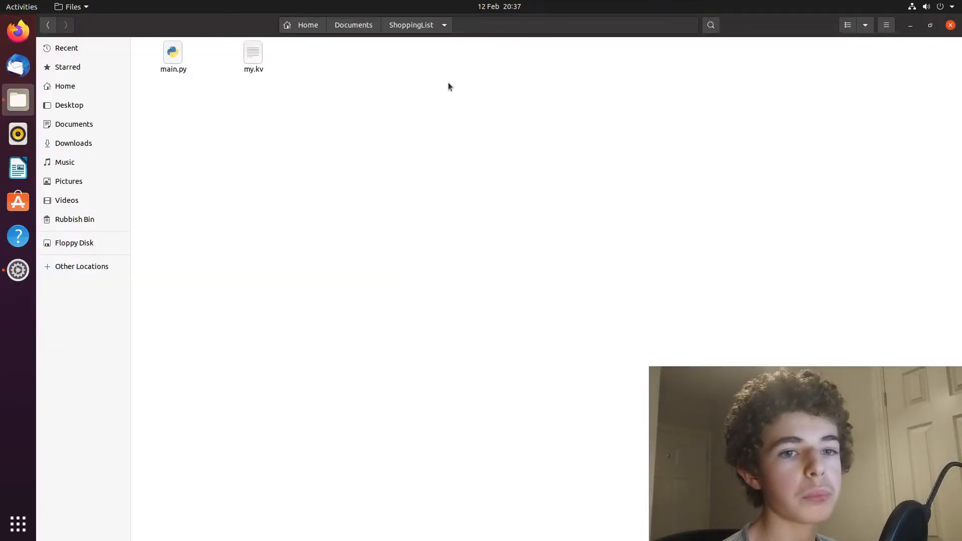
mouse_move(18, 100)
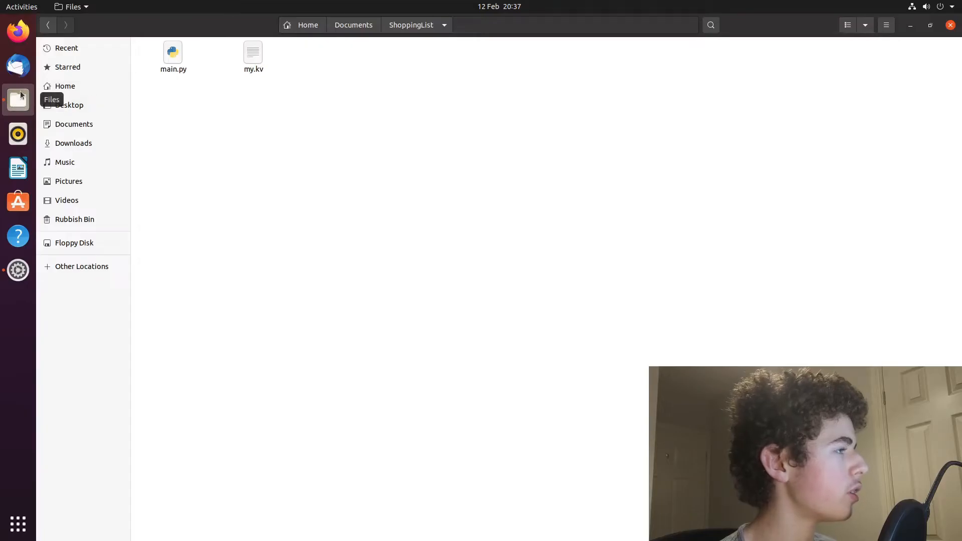
Open a terminal inside the ShoppingList folder containing main.py and my.kv.
left_click(74, 124)
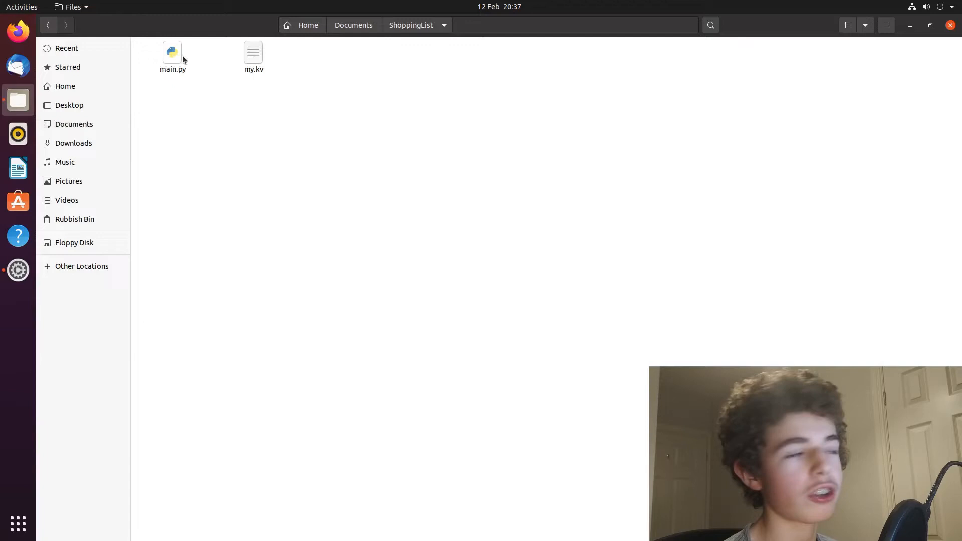
mouse_move(385, 124)
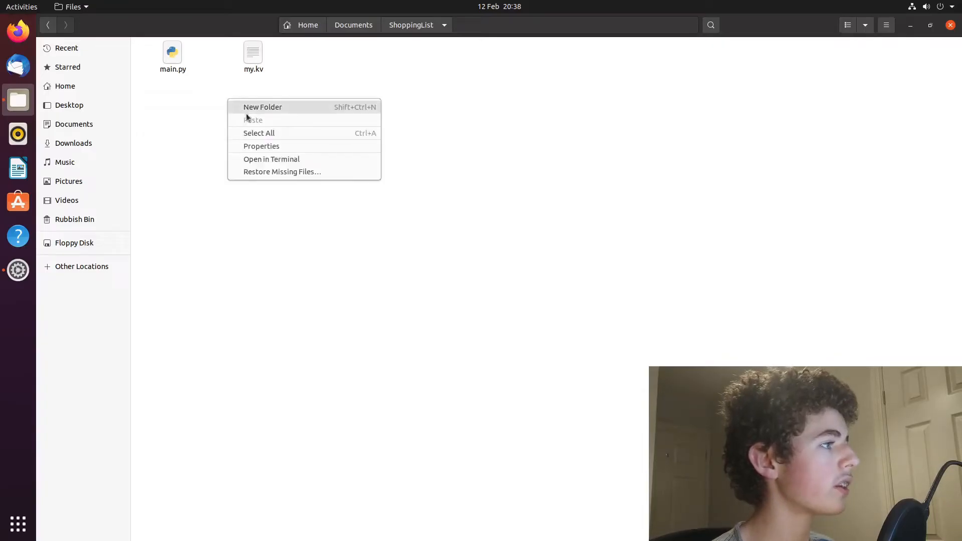
left_click(271, 158)
type("ls")
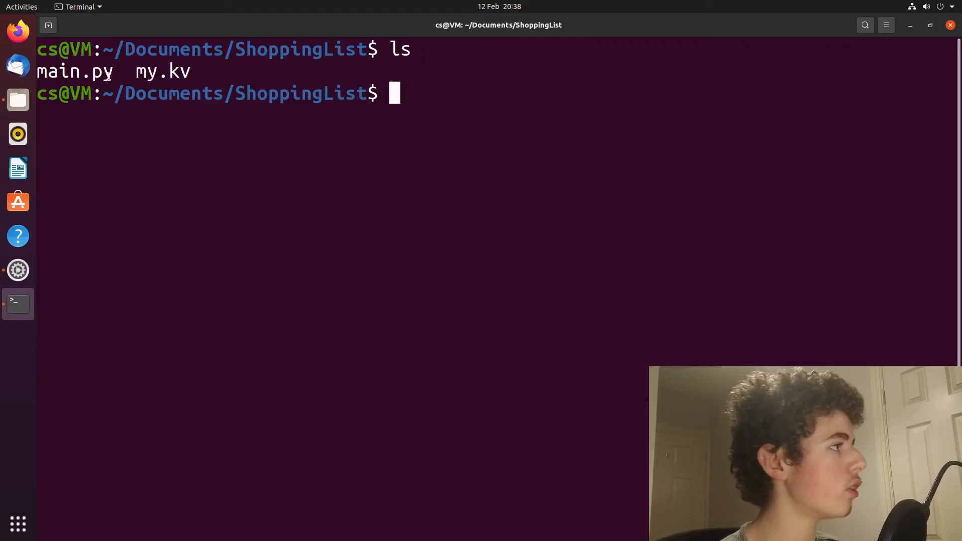
Run buildozer init, re-export ~/.local/bin/ to PATH after it fails, and rerun it to create buildozer.spec.
double_click(74, 70)
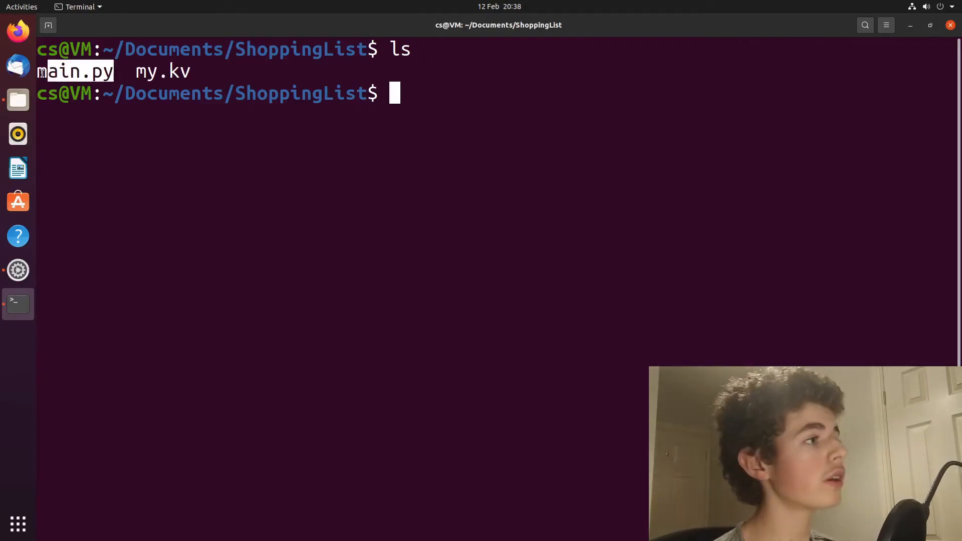
type("buildozer init")
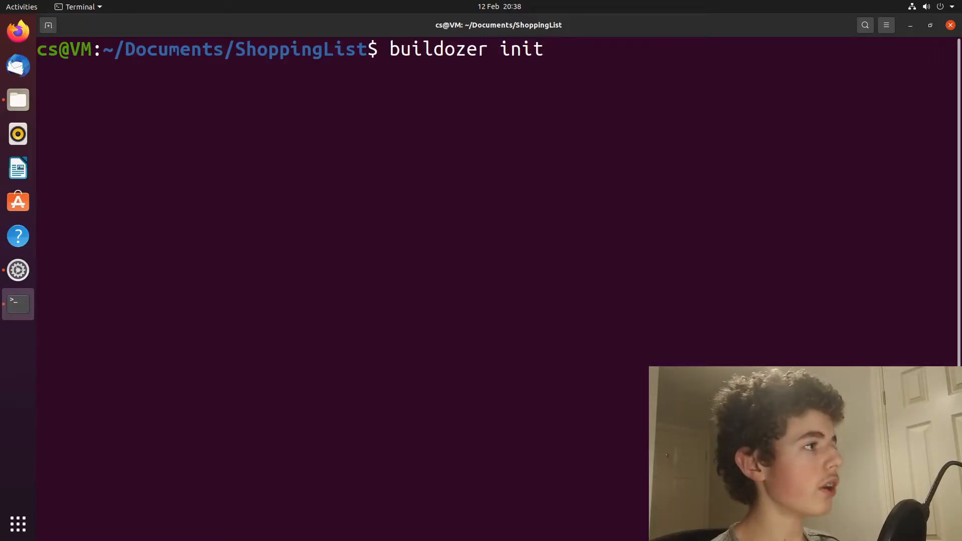
key("Return")
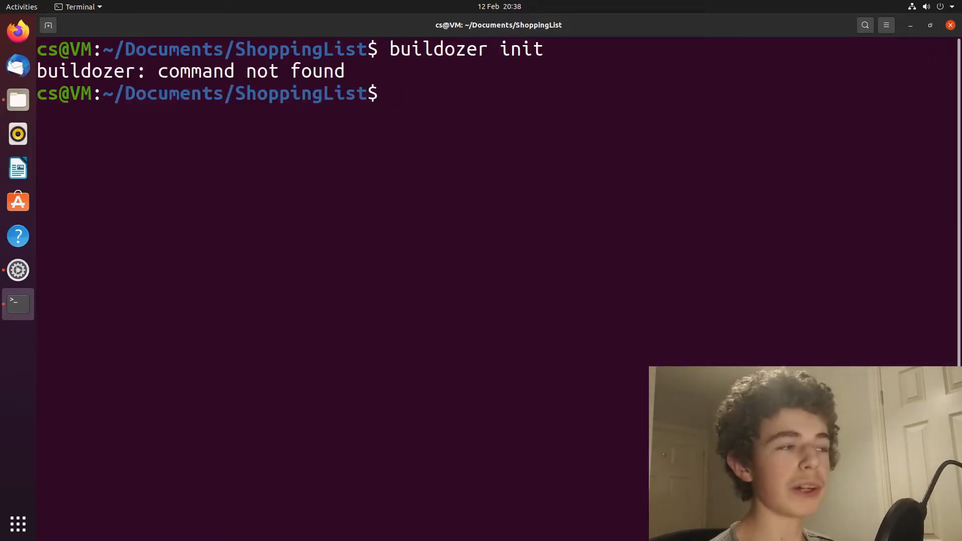
type("buildozer init")
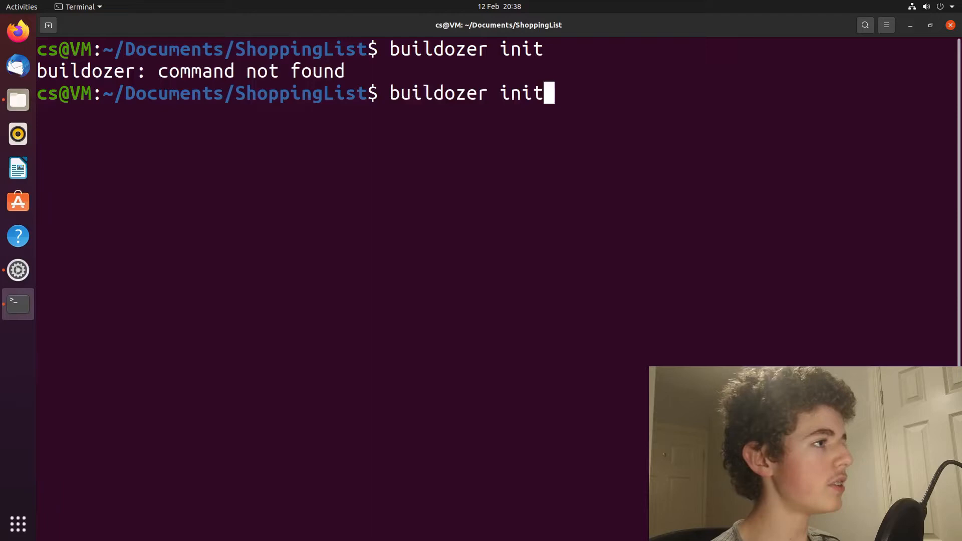
type("export PATH=$PATH:~/.local/bin/")
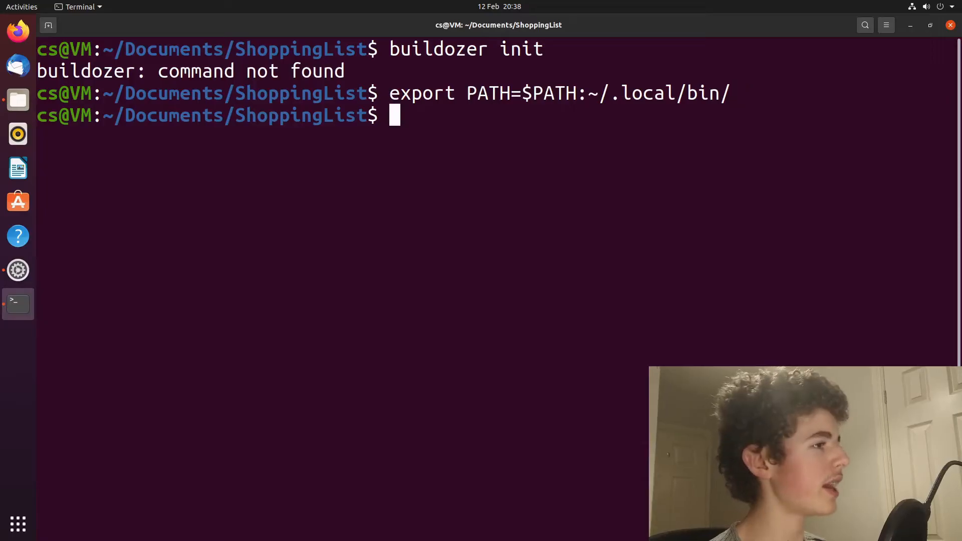
type("bui")
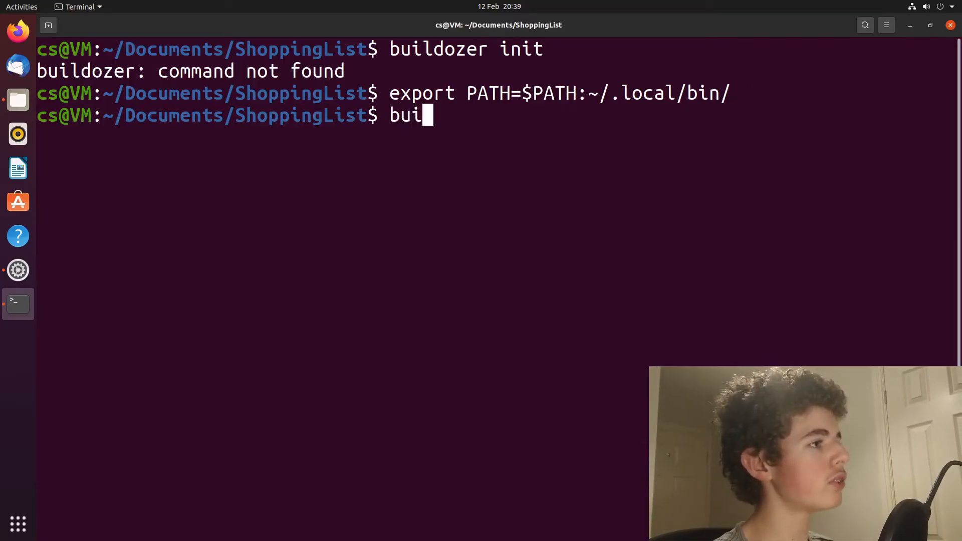
key("Return")
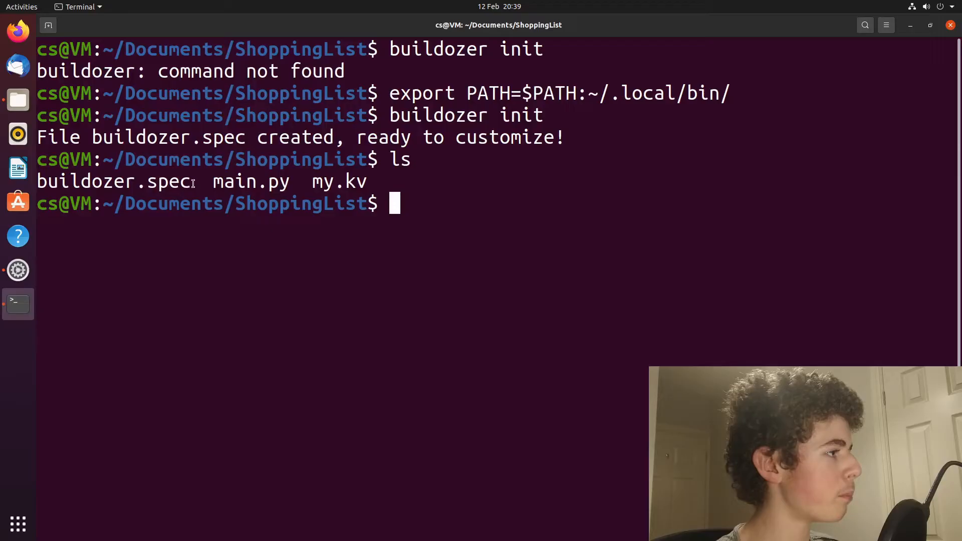
type("na")
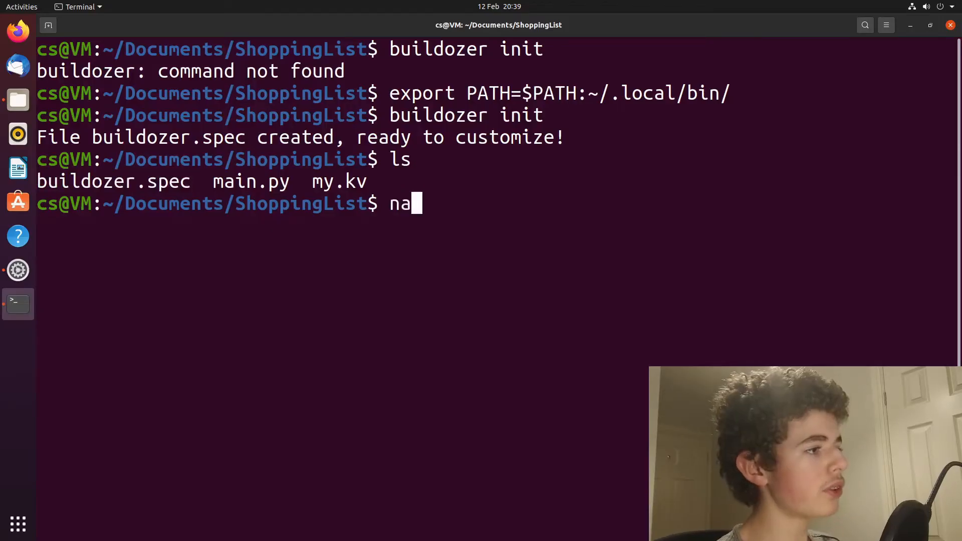
type("no")
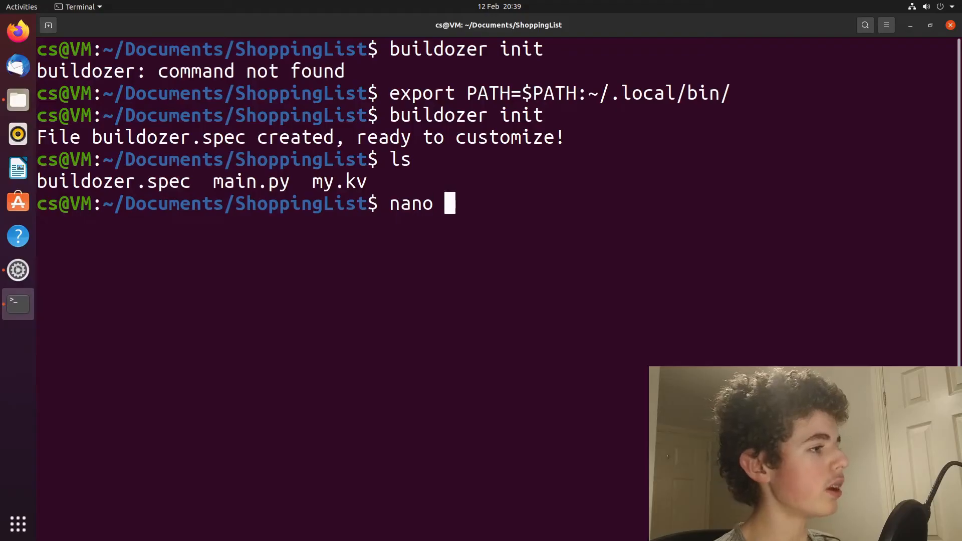
Open buildozer.spec in the nano editor.
type("buildozer")
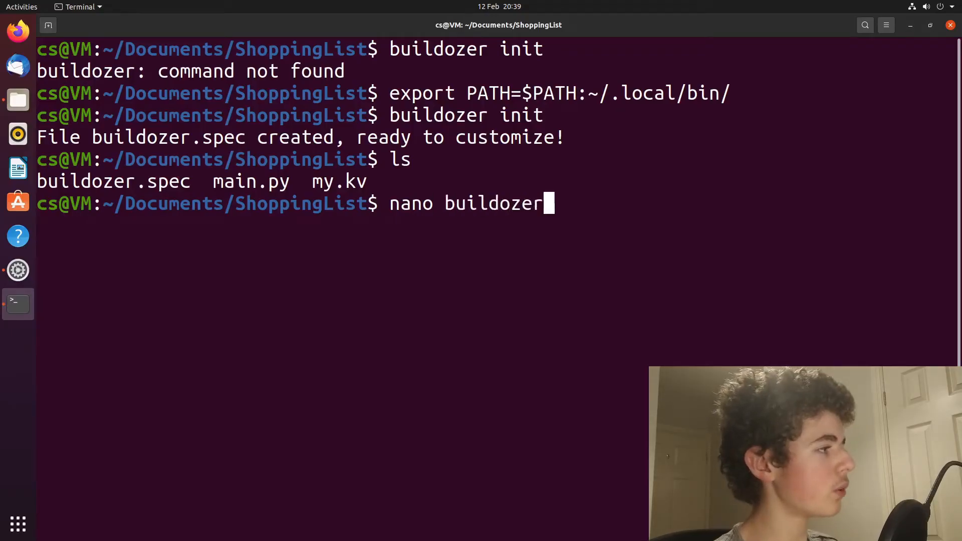
key("Return")
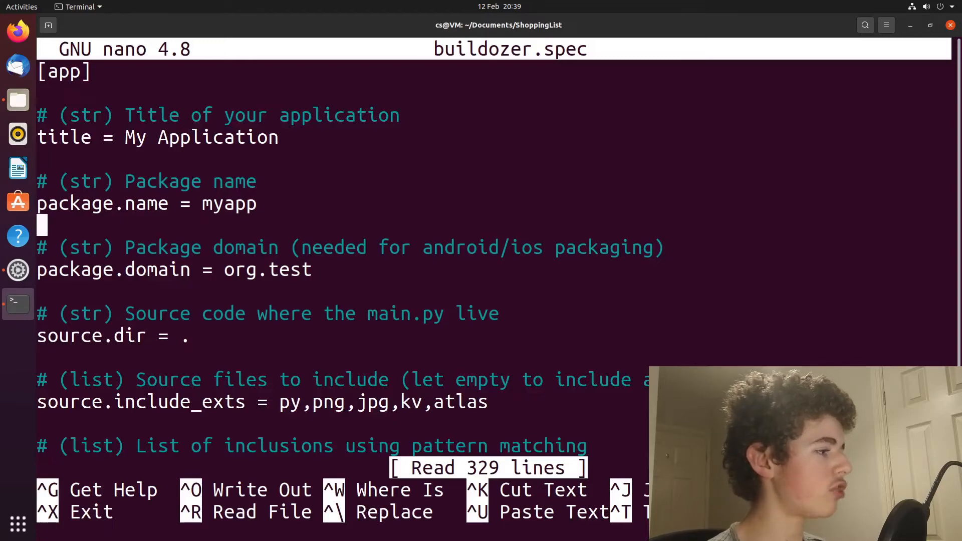
Set the title to "Shopping List" and package.name to "shoppinglist" in buildozer.spec.
scroll("down", 3)
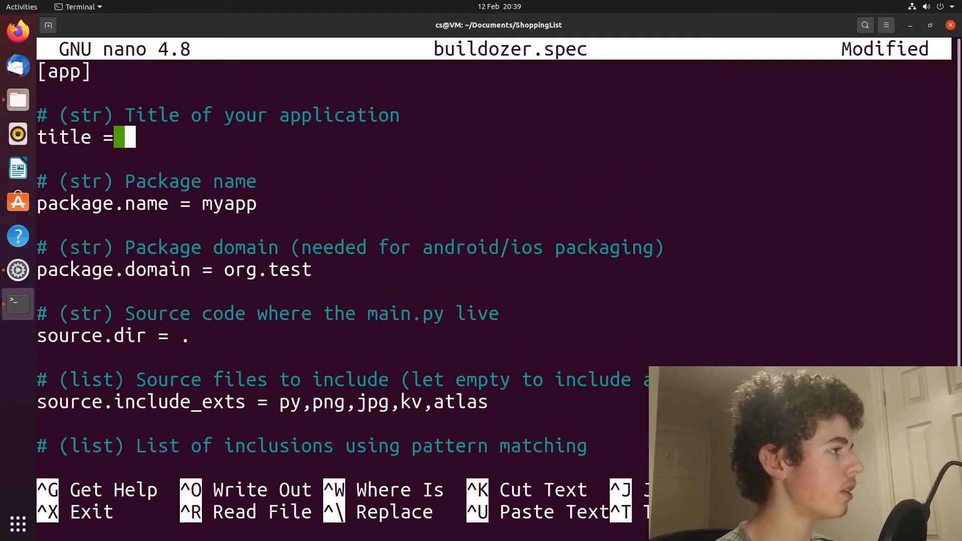
type("Shopping")
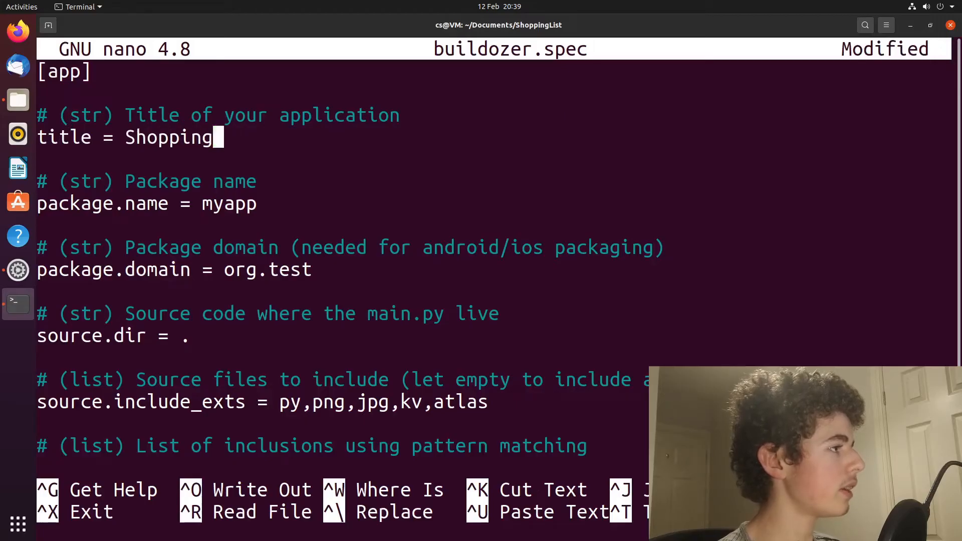
type("List")
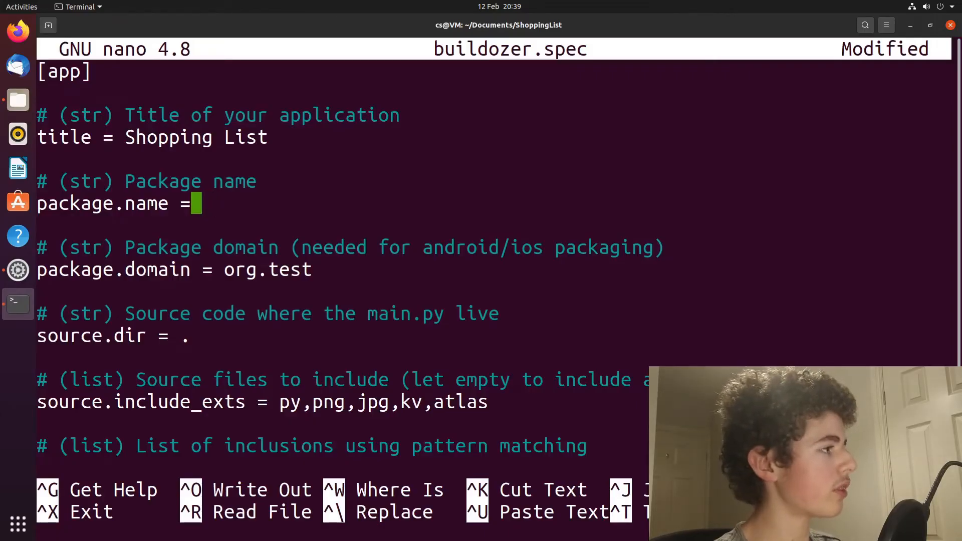
type("shopping")
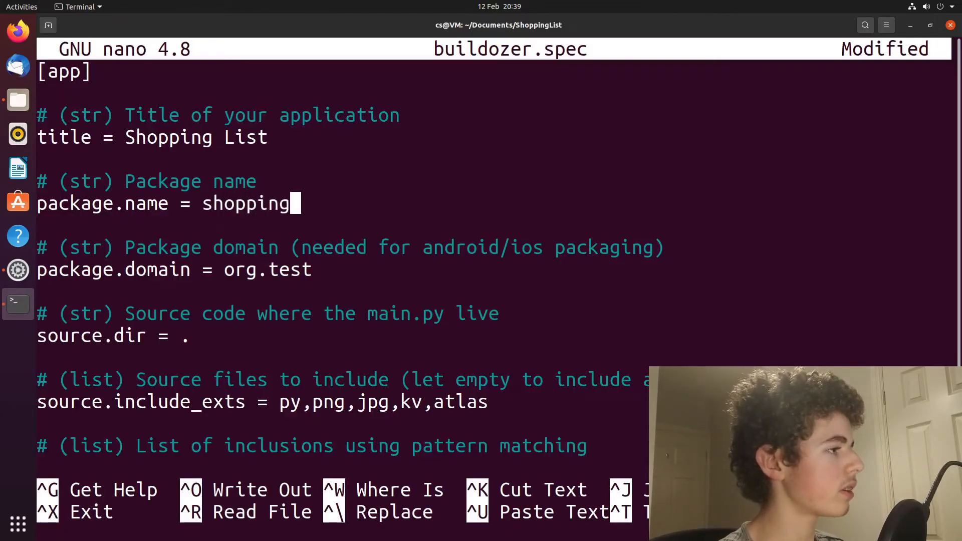
type("list")
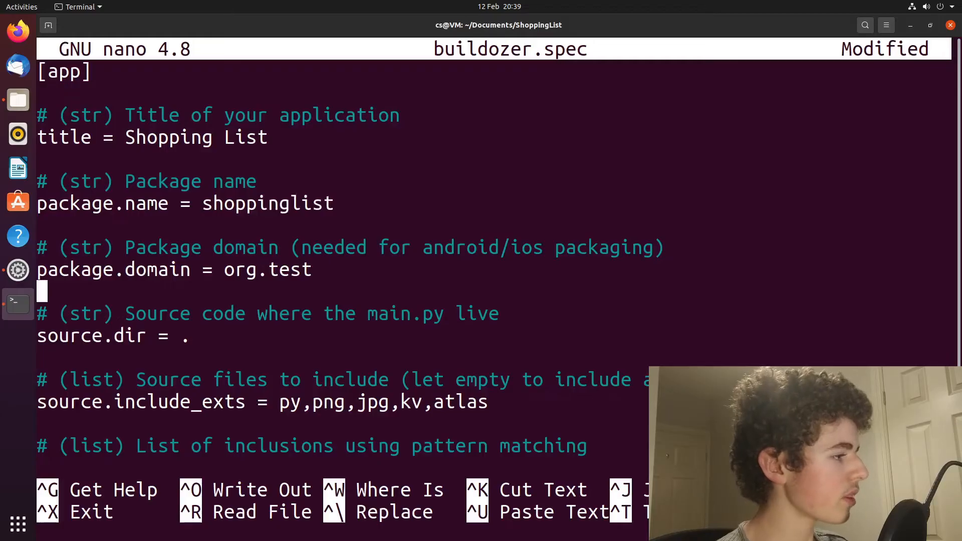
key("Down")
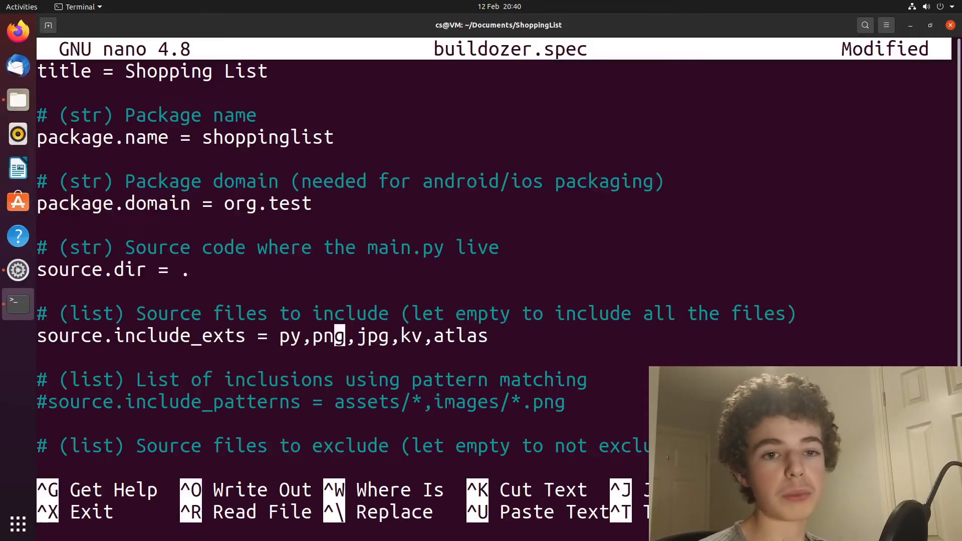
Add an extension to source.include_exts and append a requirement after python3,kivy, erasing the mistyped entry.
key("Right")
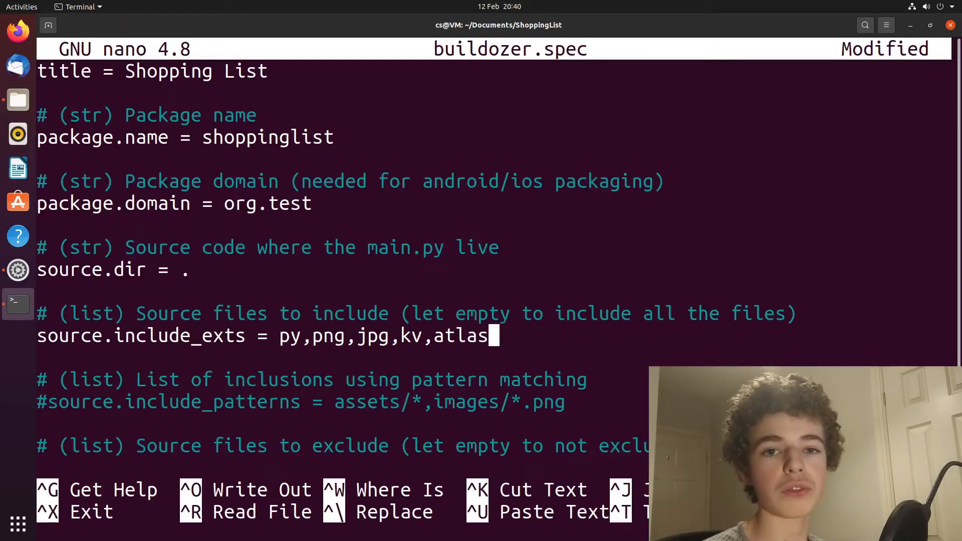
type(",mp")
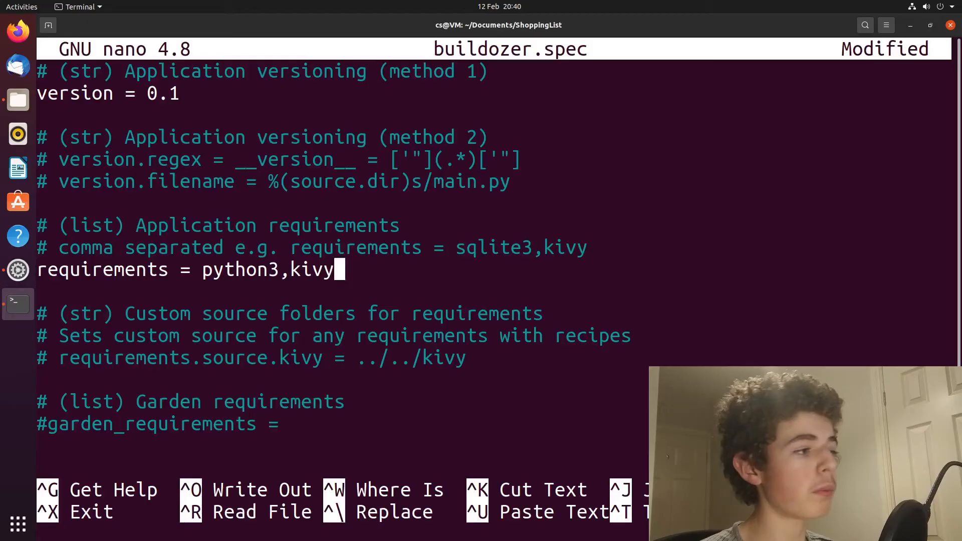
type(",")
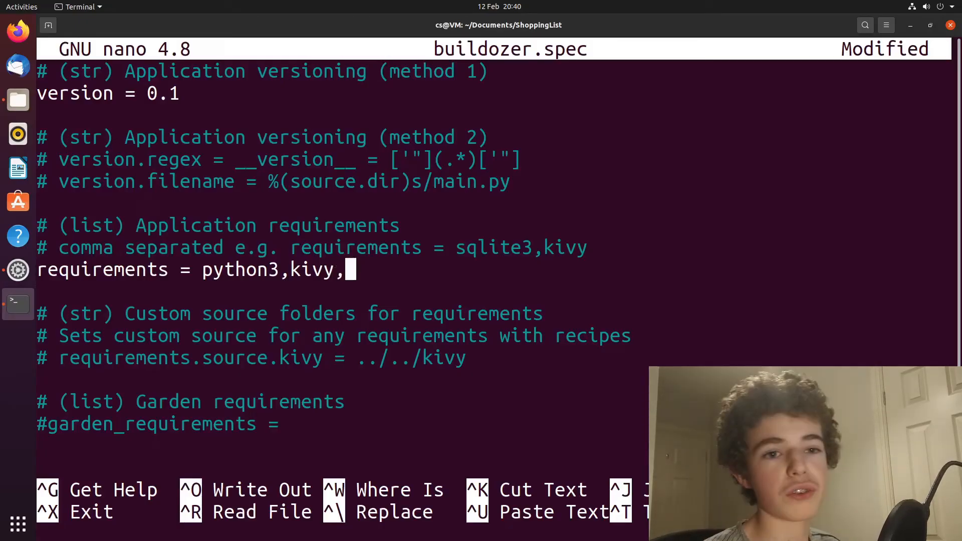
type("request")
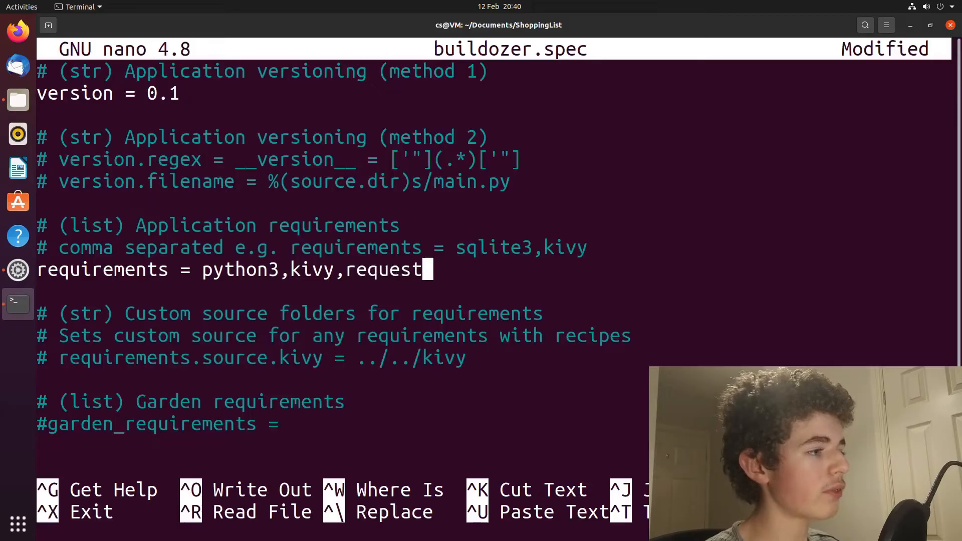
key("BackSpace")
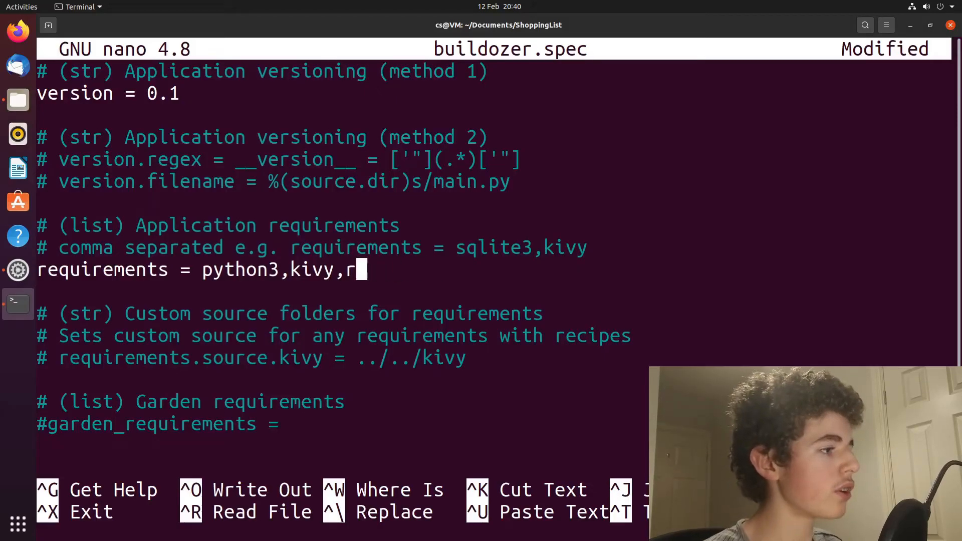
key("BackSpace")
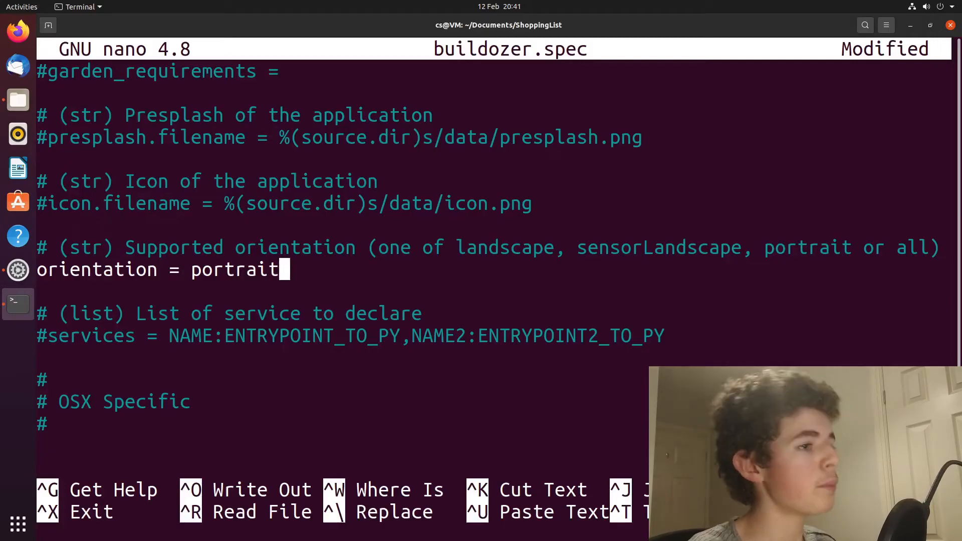
Save the edited buildozer.spec from nano and return to the shell prompt.
key("BackSpace")
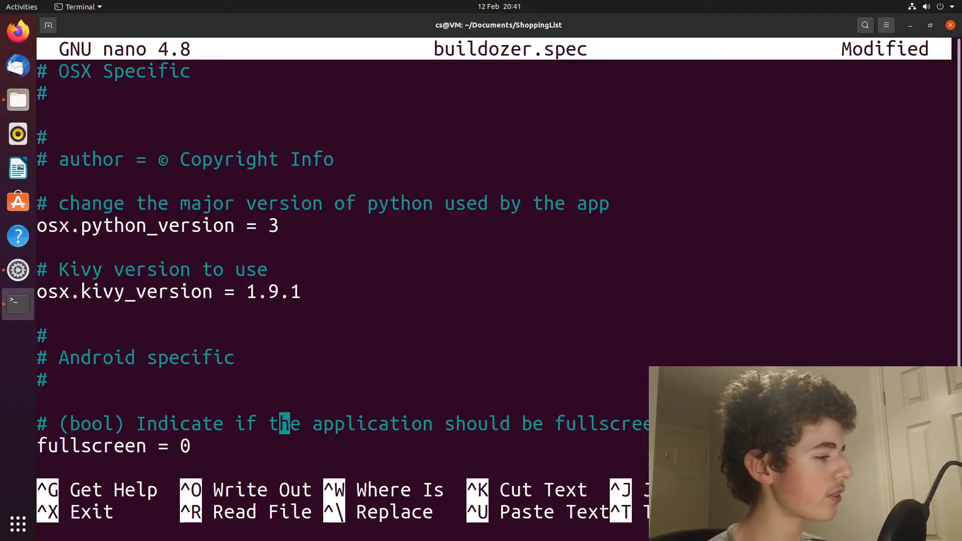
key("ctrl+x")
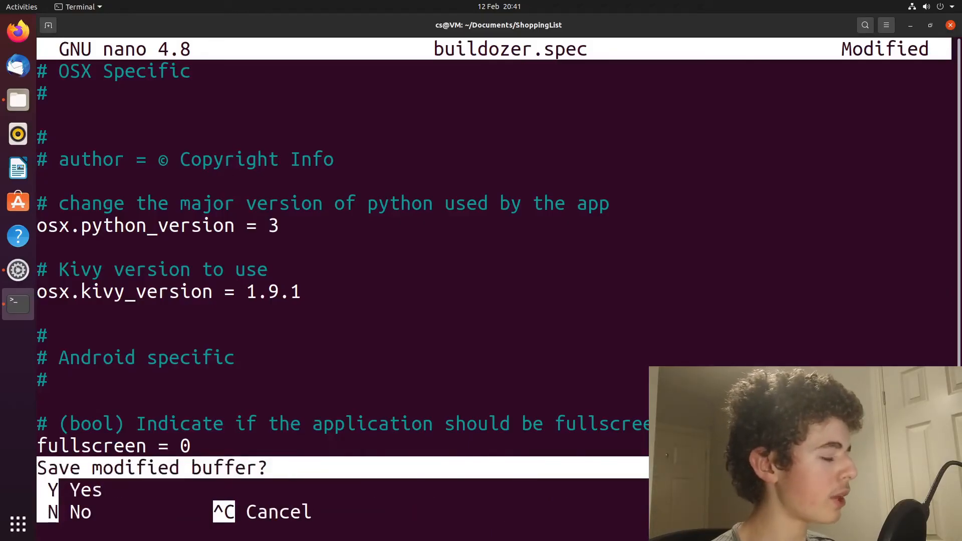
key("n")
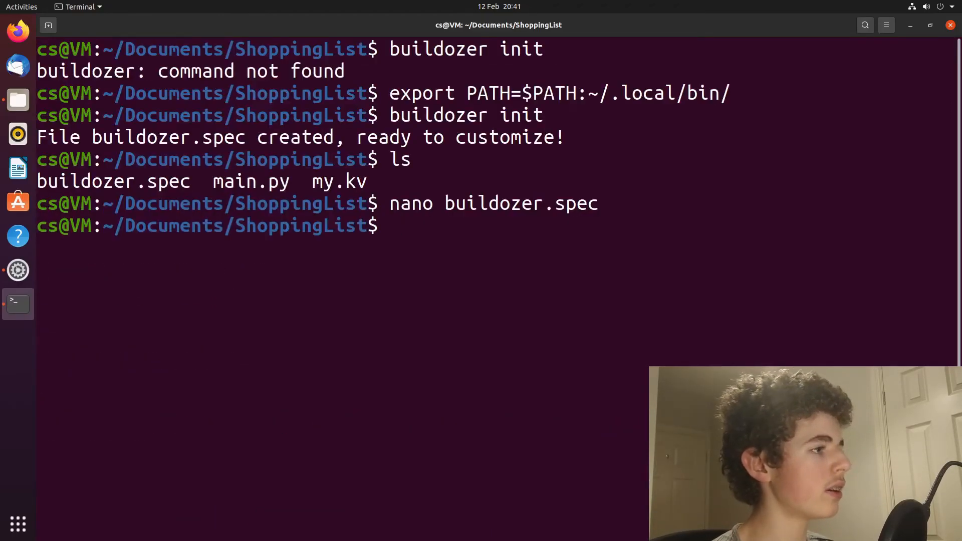
Run 'buildozer -v android debug' to build the APK with verbose output.
type("buildozer -v andr")
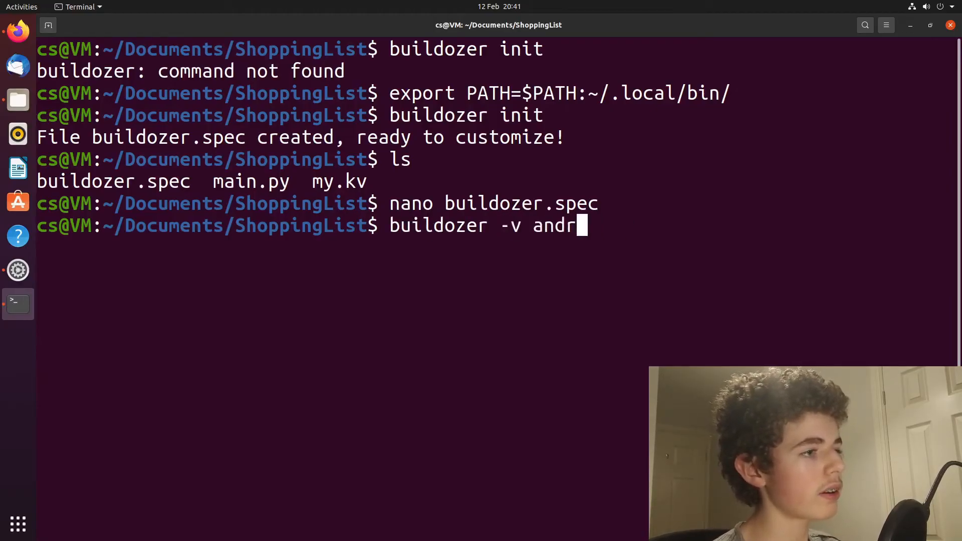
type("oid deub")
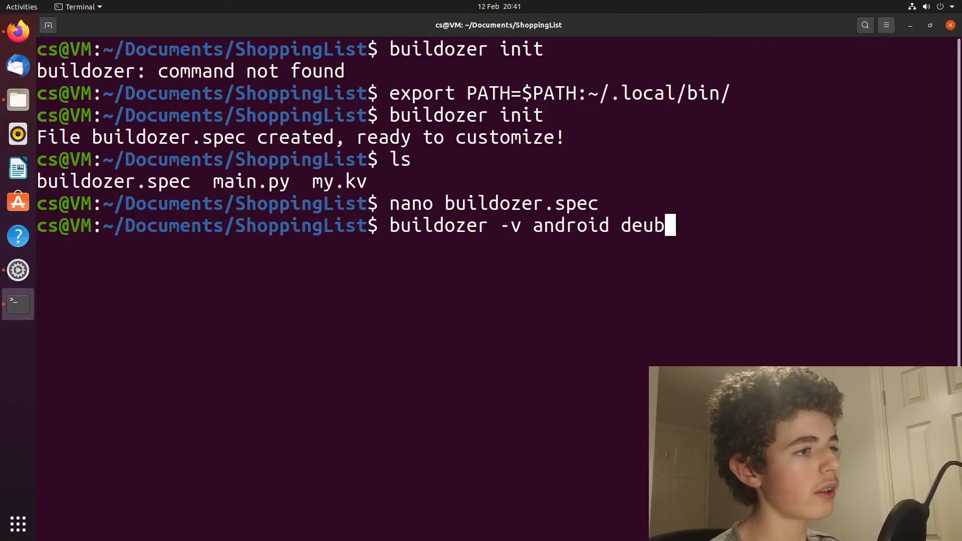
key("Return")
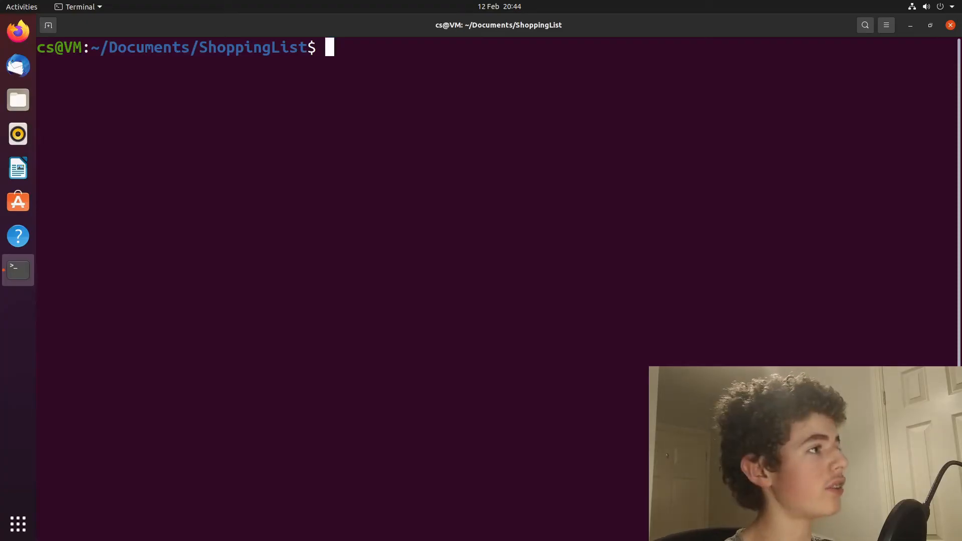
Enter the bin folder and run ls to reveal the built APK.
type("cd")
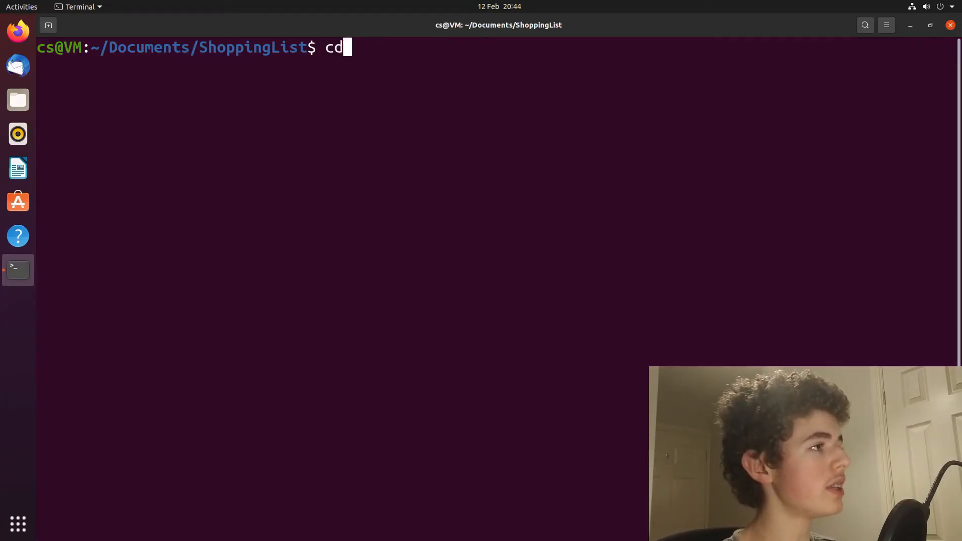
type("bin")
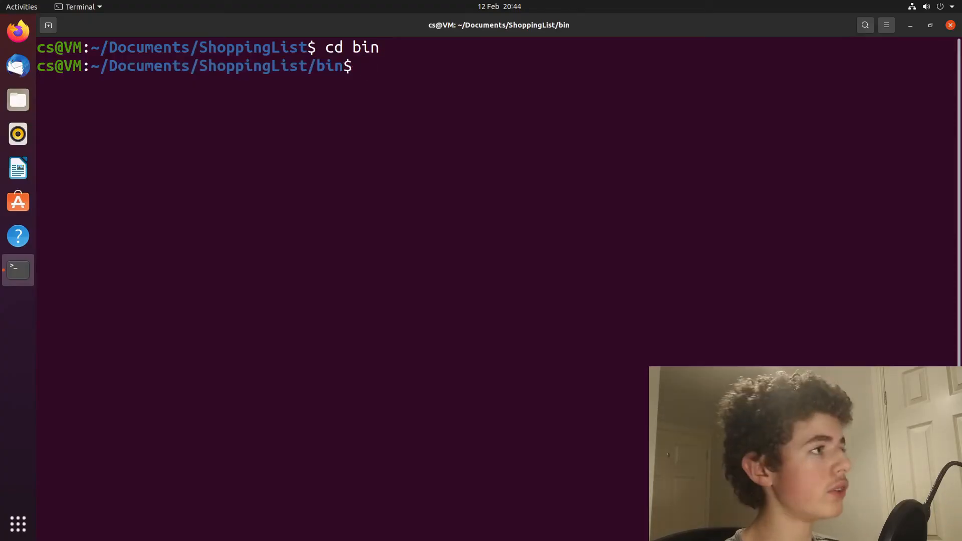
type("ls")
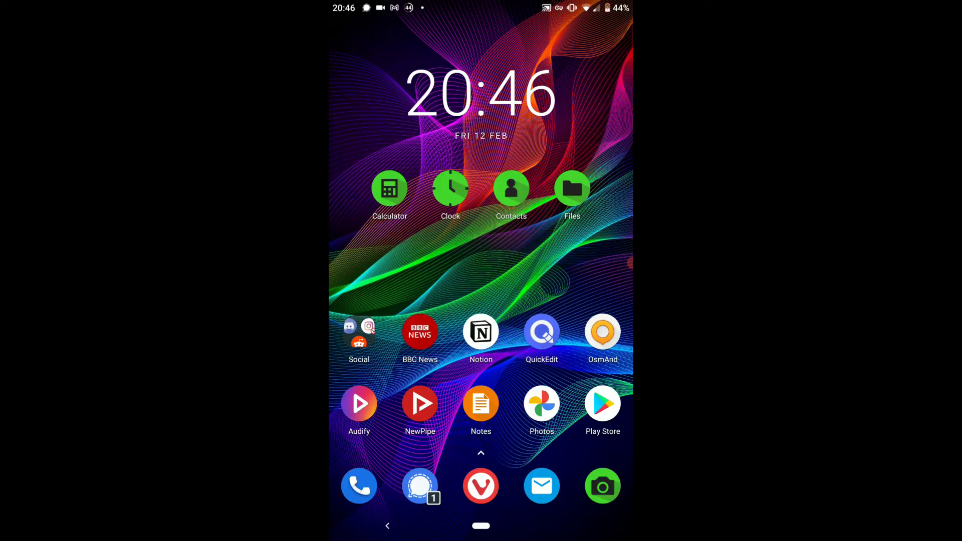
Show the ShoppingList folder with shoppinglist.apk in the phone's file manager.
left_click(572, 189)
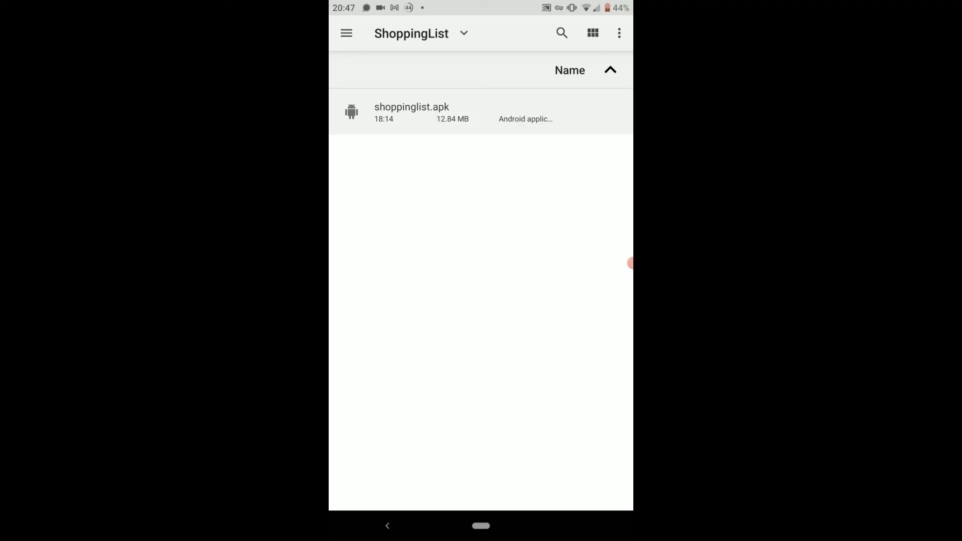
Install shoppinglist.apk as an update, accepting the unknown-app warning, then finish with DONE.
left_click(413, 112)
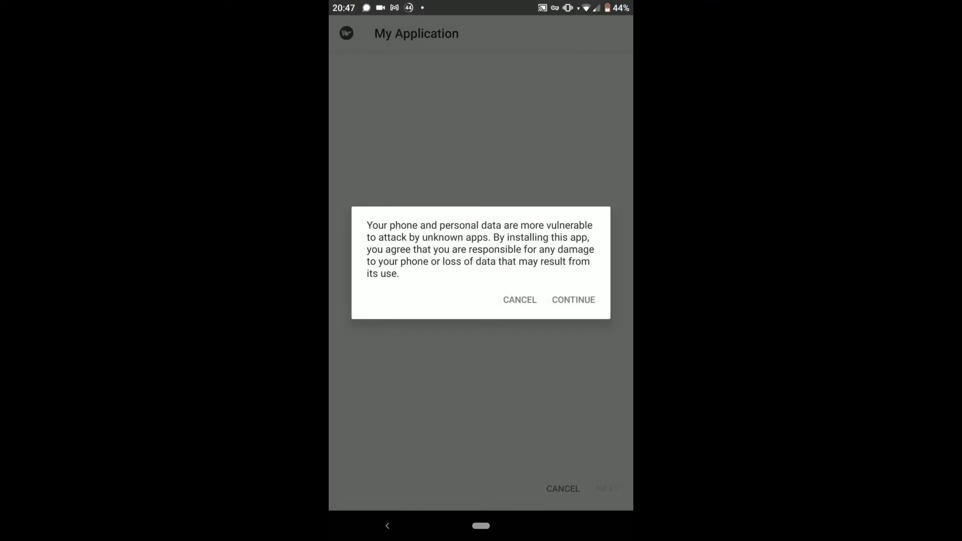
left_click(573, 300)
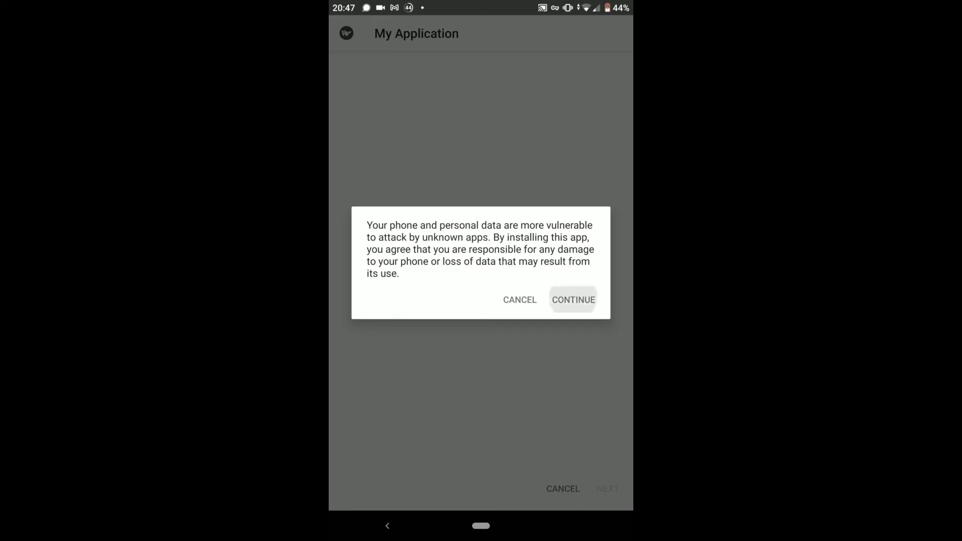
left_click(572, 299)
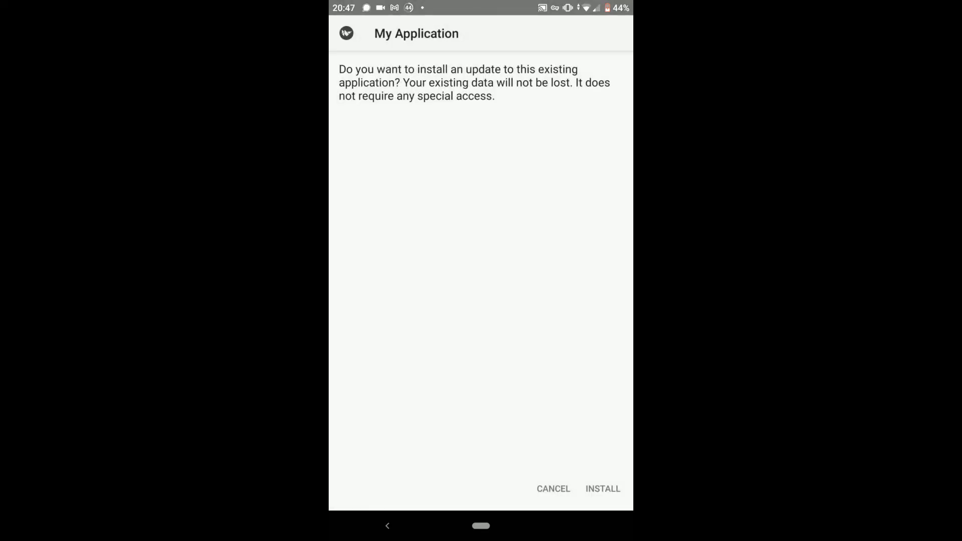
left_click(603, 489)
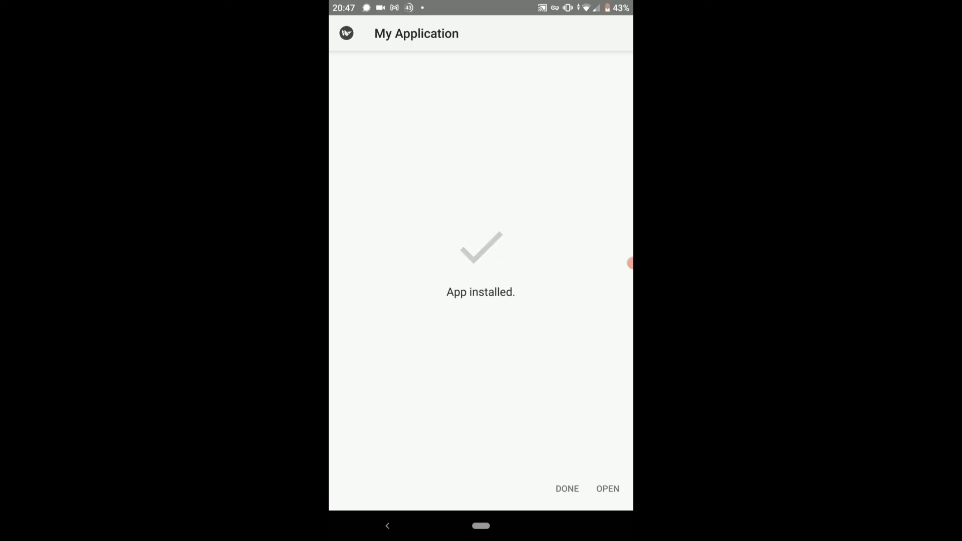
left_click(567, 489)
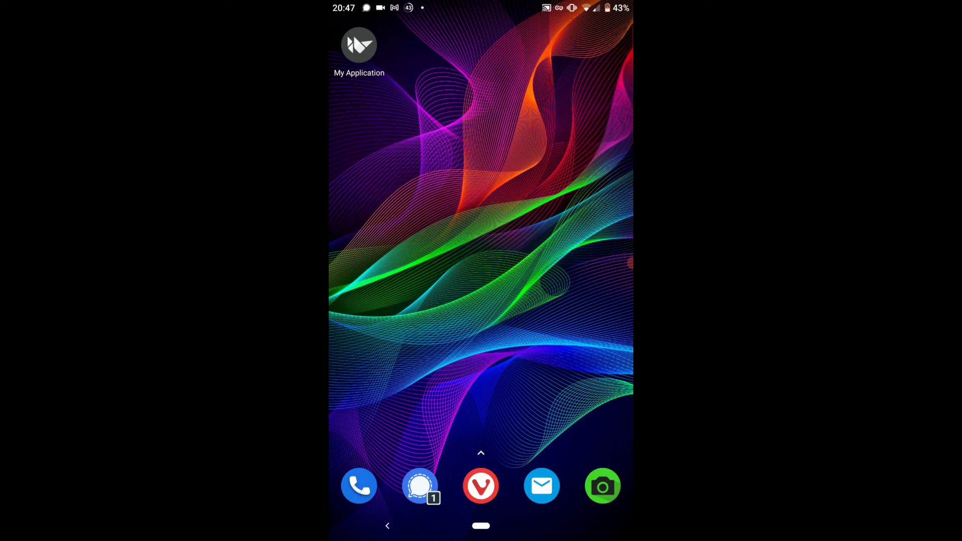
Launch My Application so the Shopping List with the Cheese item appears.
left_click(357, 45)
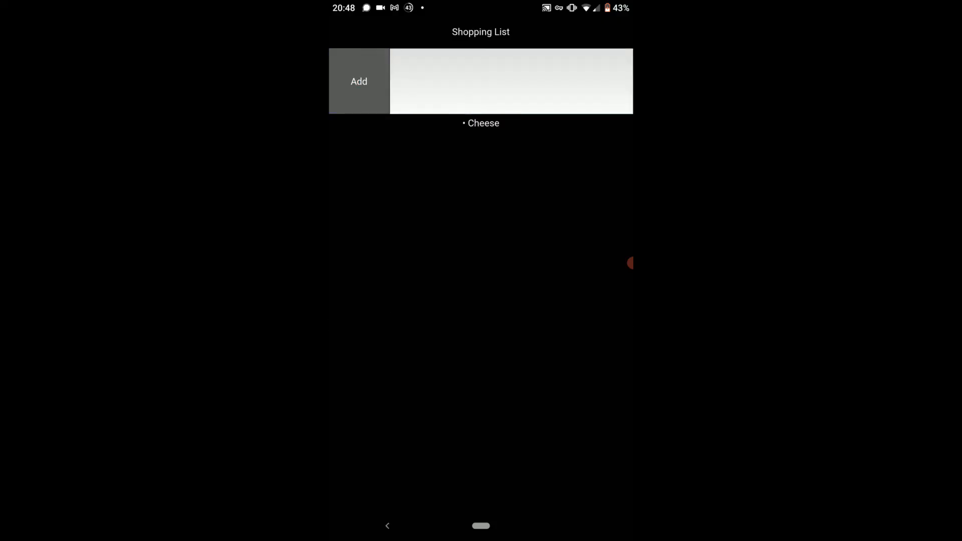